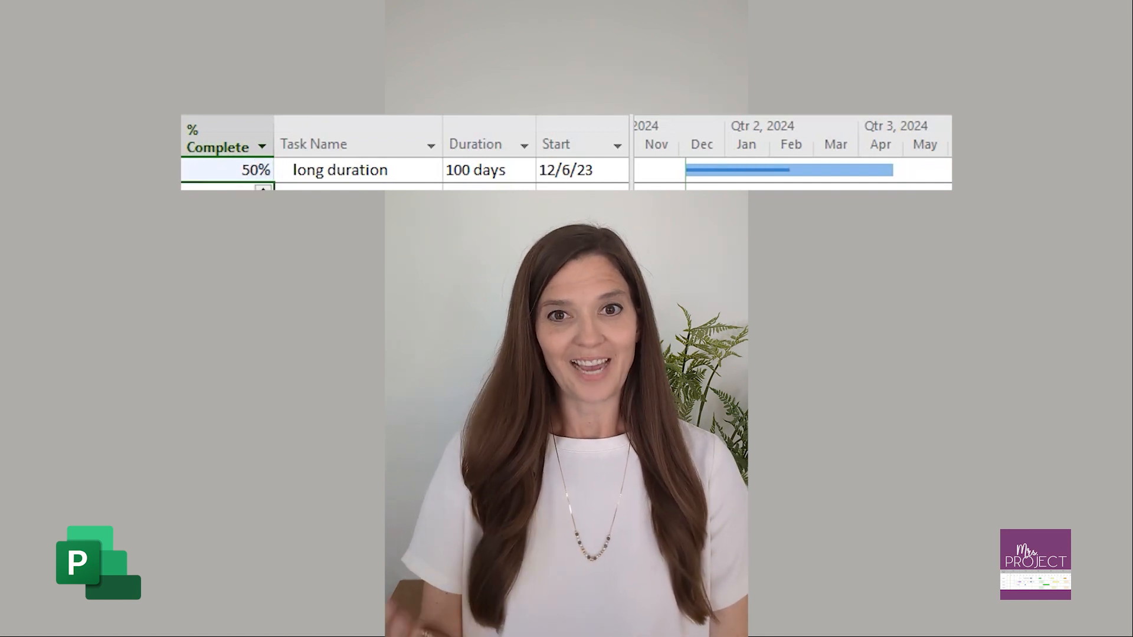
Add a 'Draft 1' task below Write Document, after marking a task 75% complete
{"action": "type", "text": "75%"}
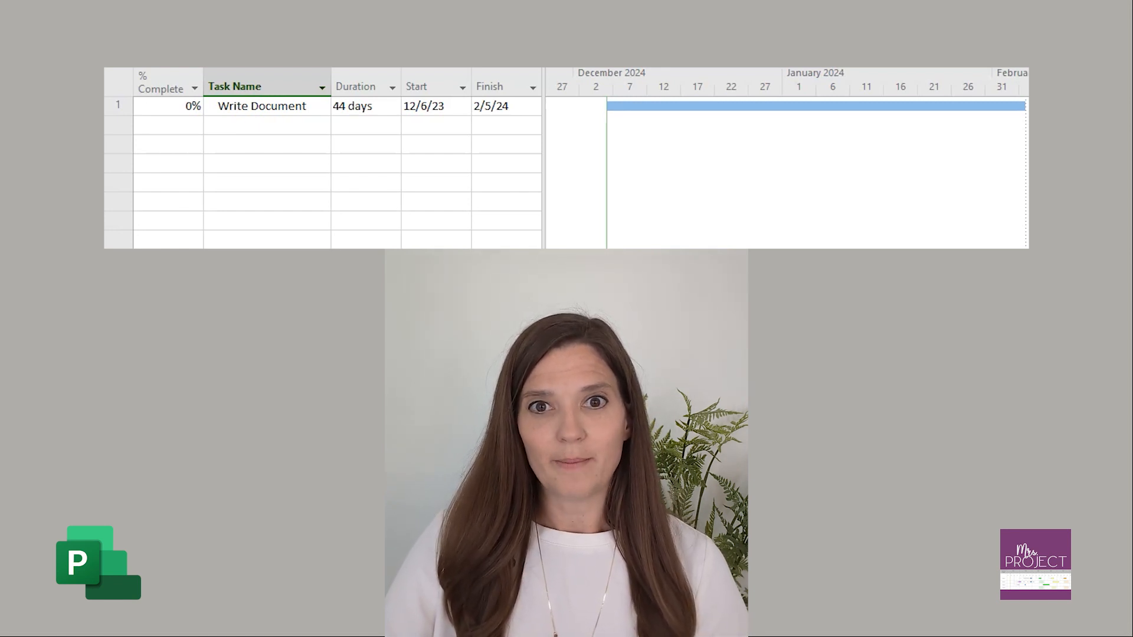
{"action": "type", "text": "Draf"}
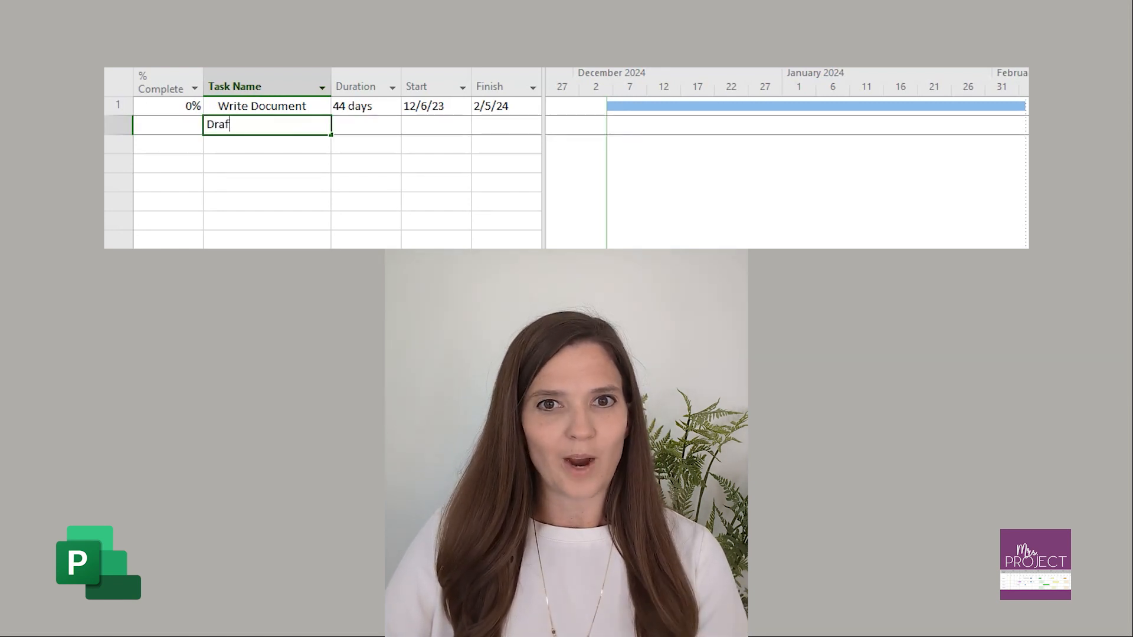
{"action": "type", "text": "Draft 1"}
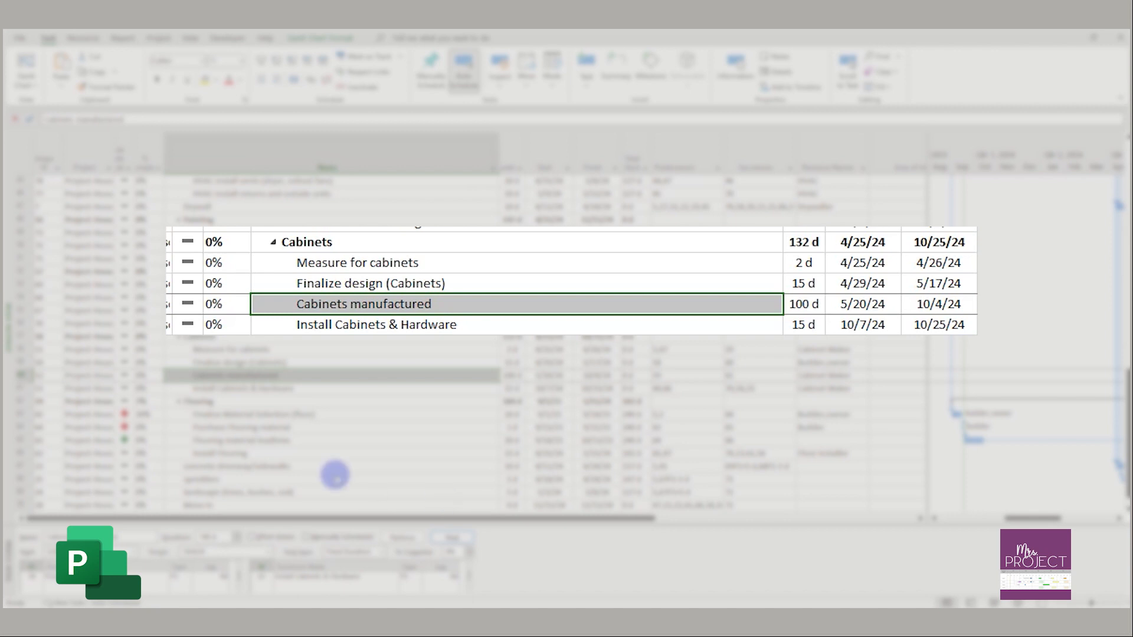
Enter Kitchen cabinets, laundry cabinets, bathroom 1, bathroom2 and bathroom3 below Cabinets manufactured, each 20 days
{"action": "left_click", "coordinate": [374, 325]}
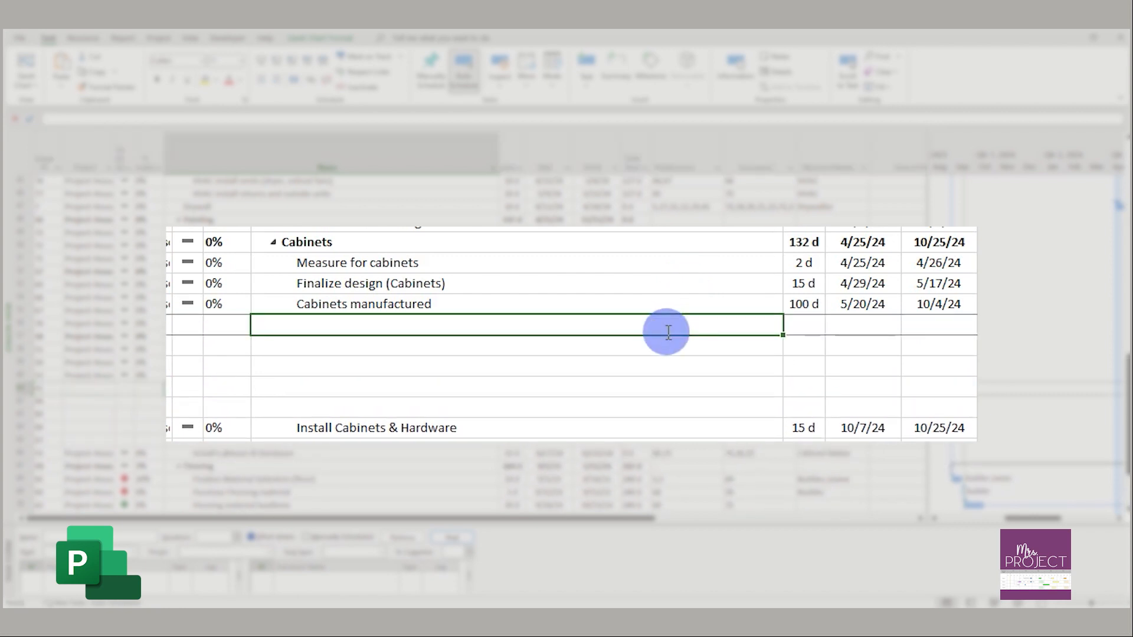
{"action": "type", "text": "Kitchen cab"}
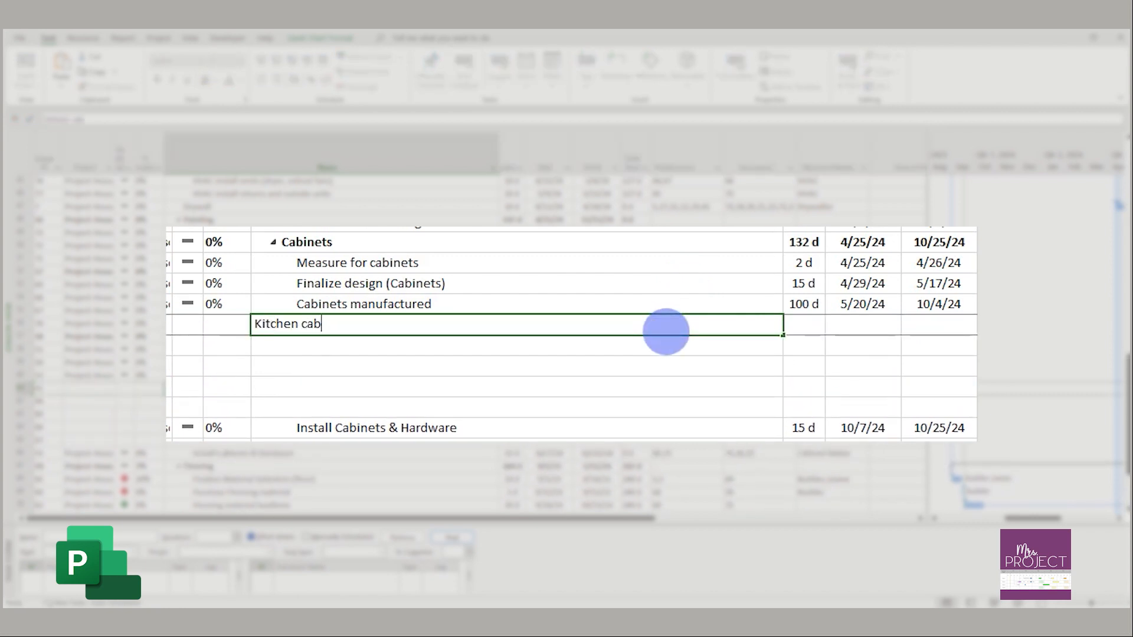
{"action": "key", "text": "Enter"}
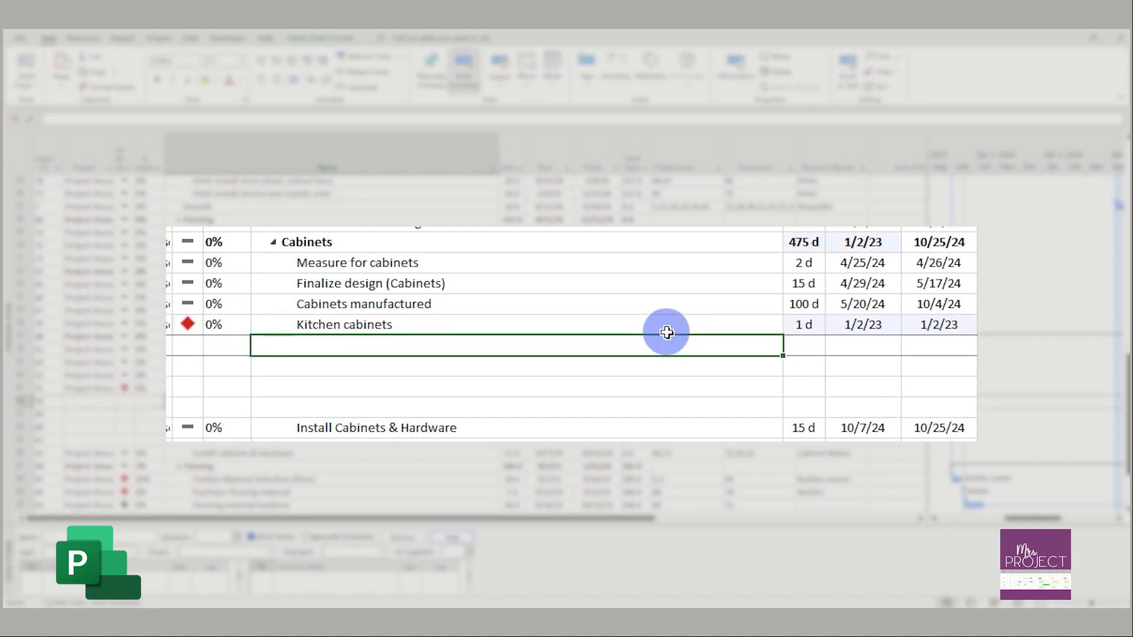
{"action": "type", "text": "laundry cabin"}
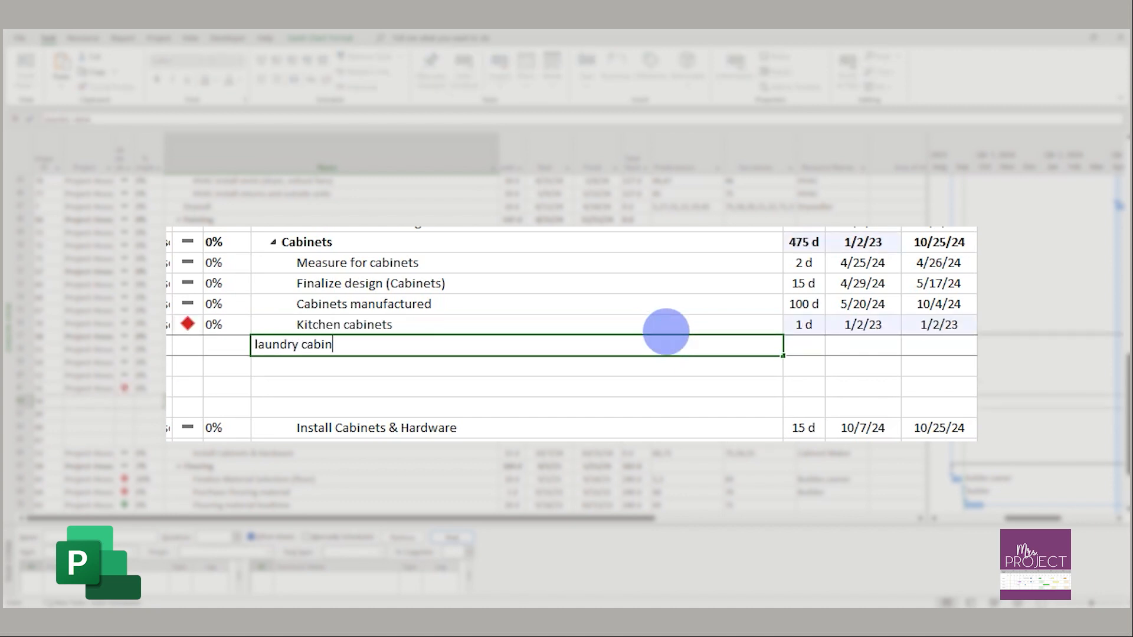
{"action": "type", "text": "bathroom 1"}
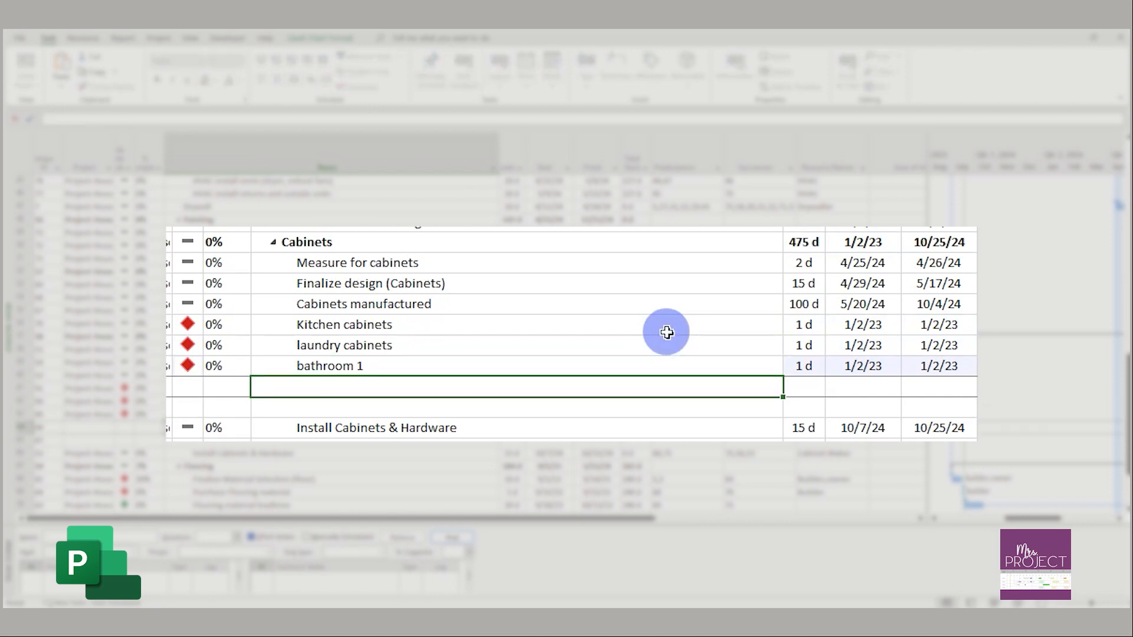
{"action": "type", "text": "bathr"}
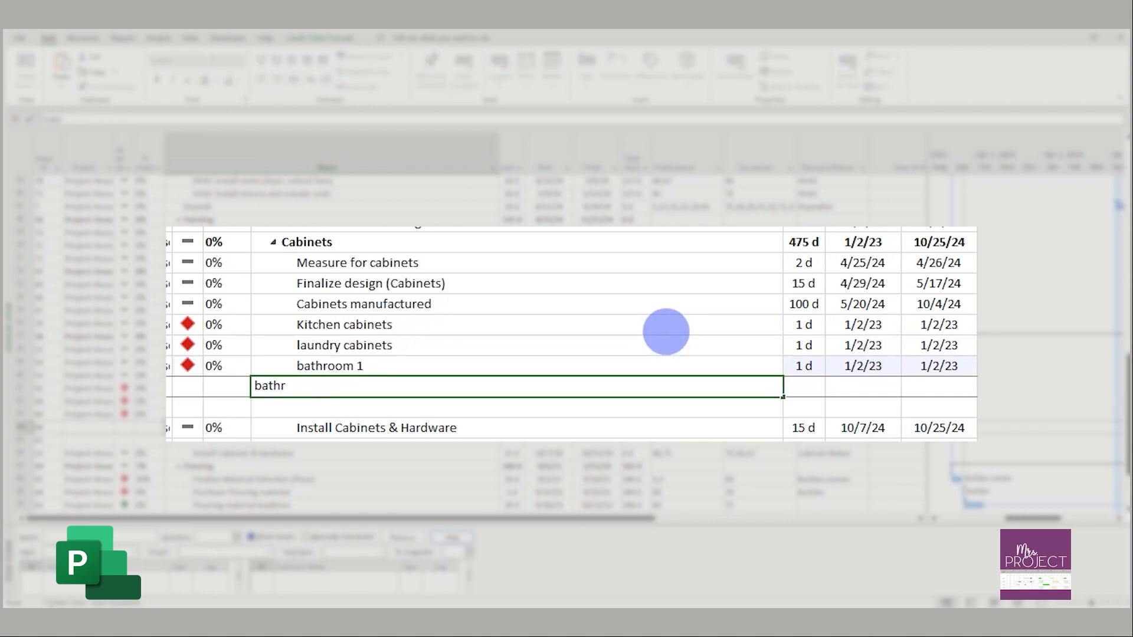
{"action": "type", "text": "bath"}
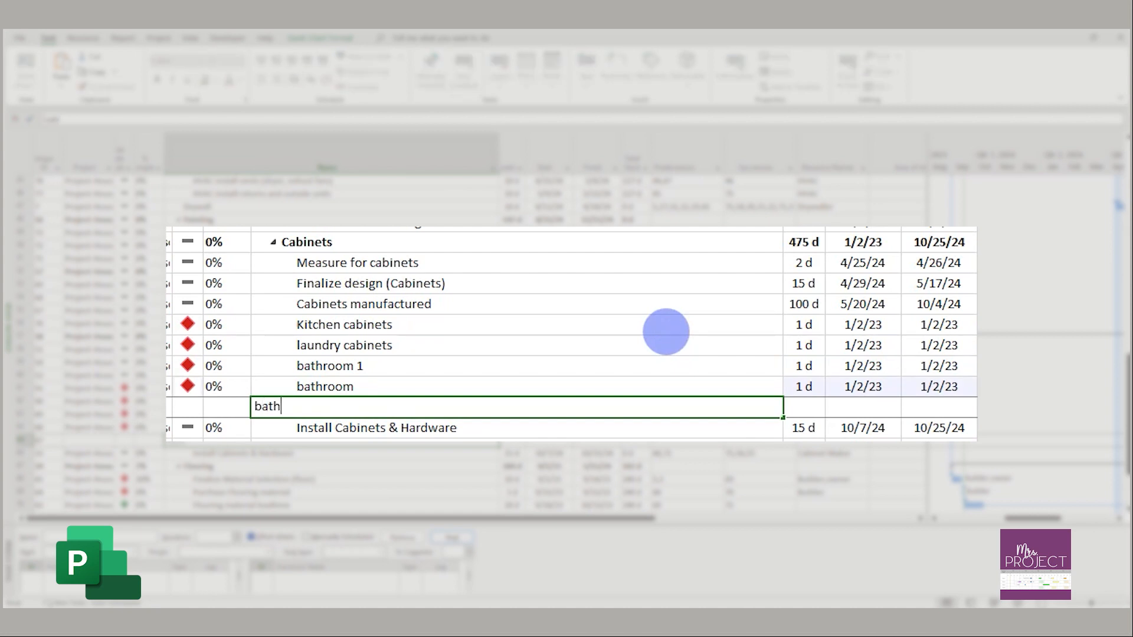
{"action": "type", "text": "room3"}
{"action": "left_click", "coordinate": [517, 386]}
{"action": "type", "text": "2"}
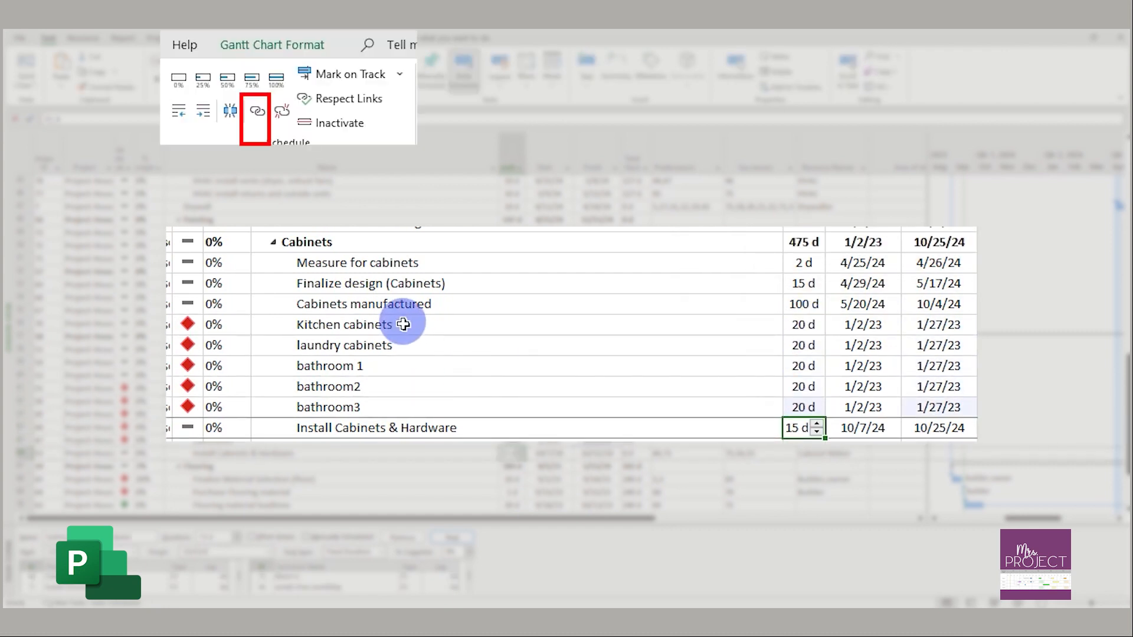
Link and indent the five cabinet tasks under Cabinets manufactured and mark Kitchen cabinets 100% complete
{"action": "left_click", "coordinate": [257, 110]}
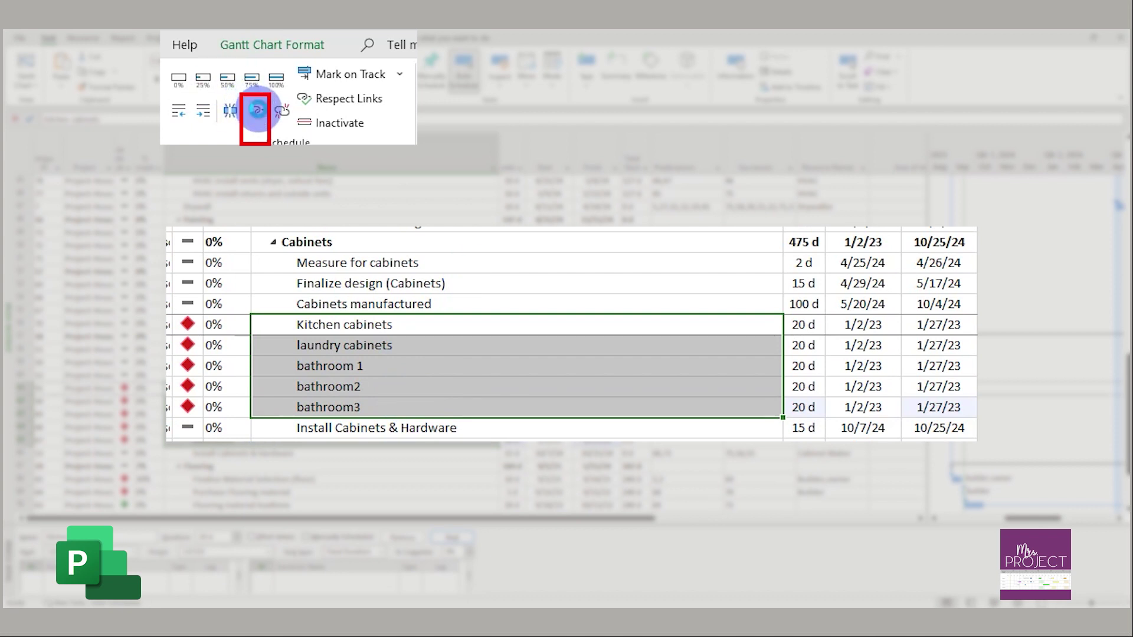
{"action": "left_click", "coordinate": [263, 111]}
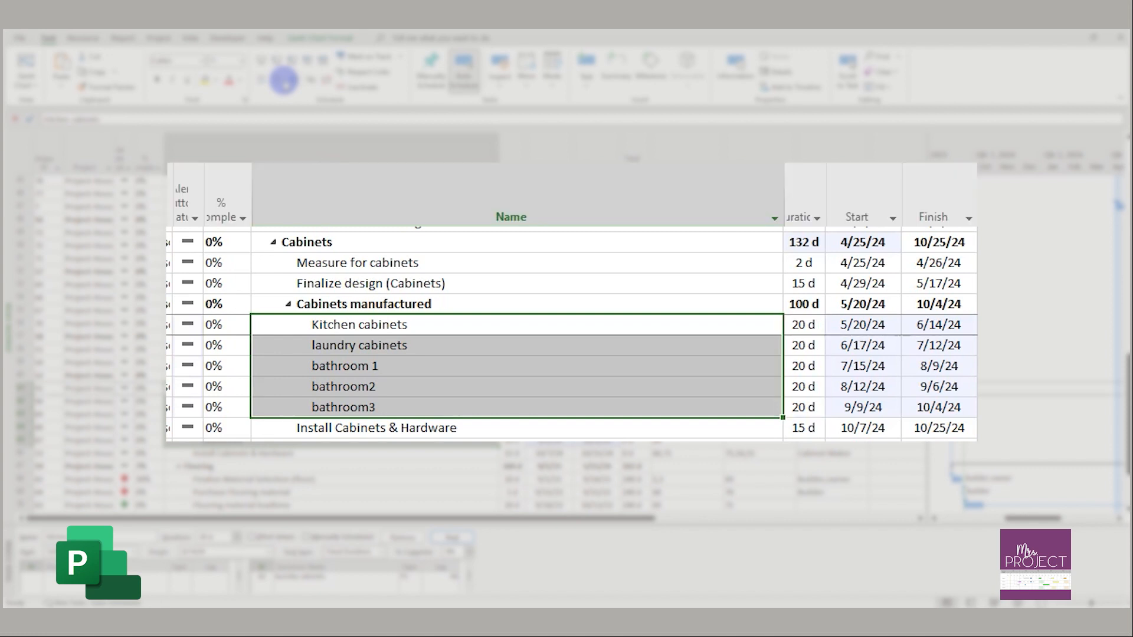
{"action": "left_click", "coordinate": [212, 325]}
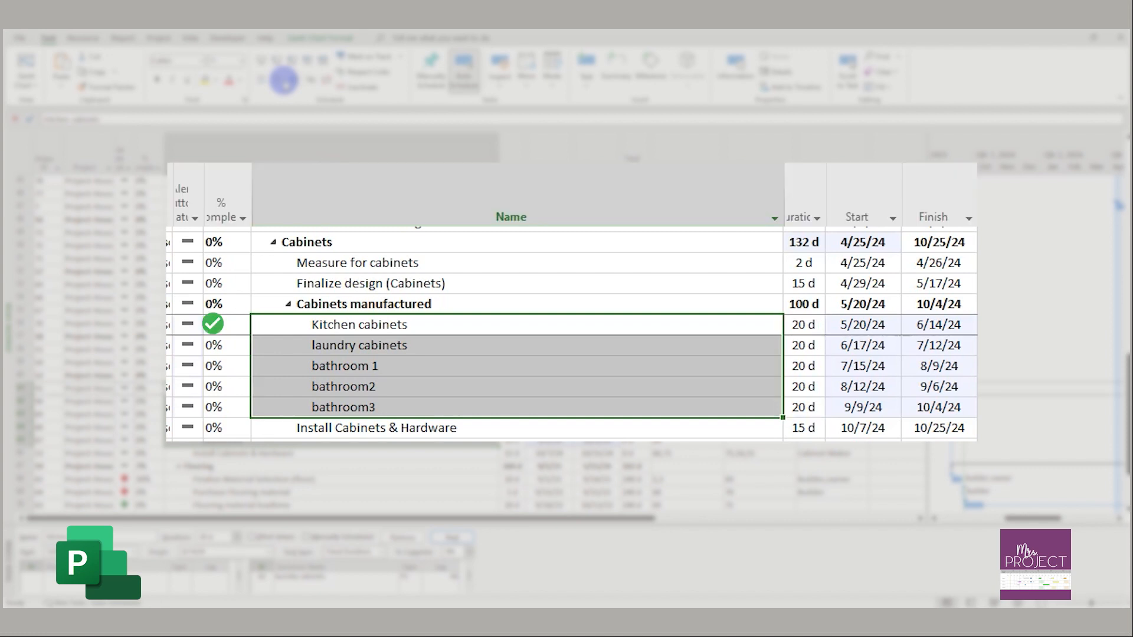